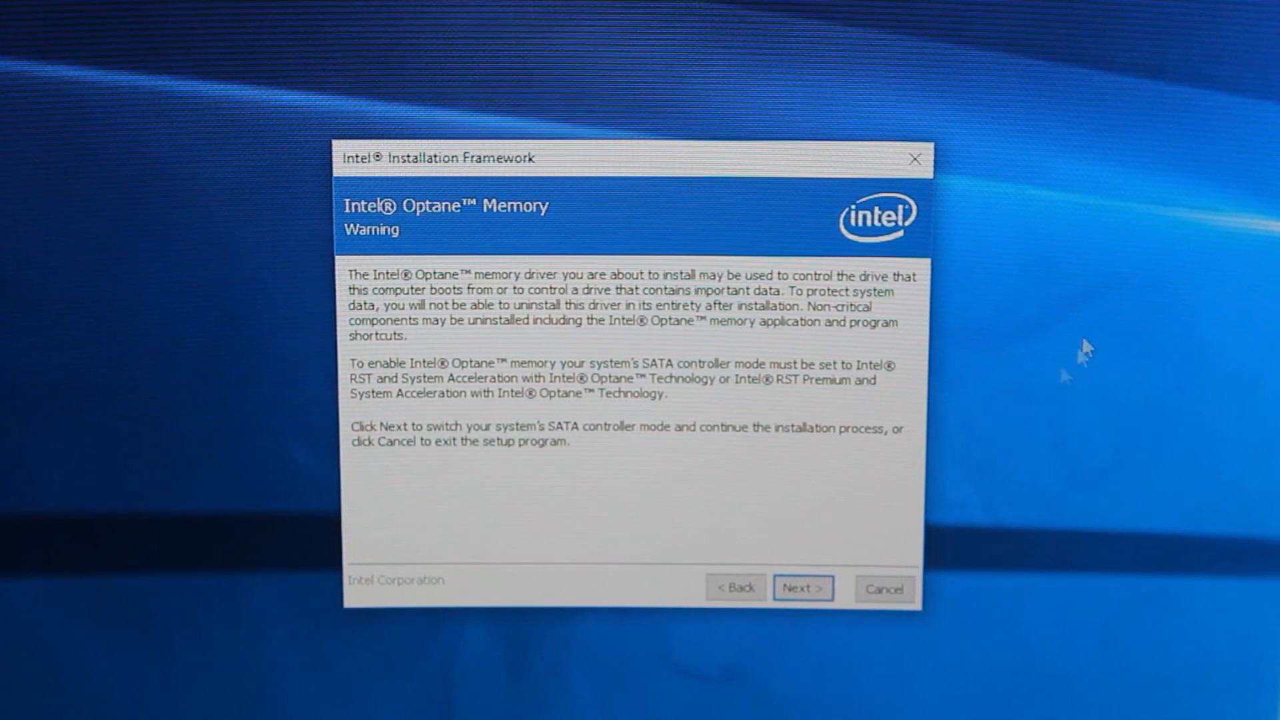
Skip the SATA mode warning, accept the license, install to the default folder, and restart
left_click(803, 588)
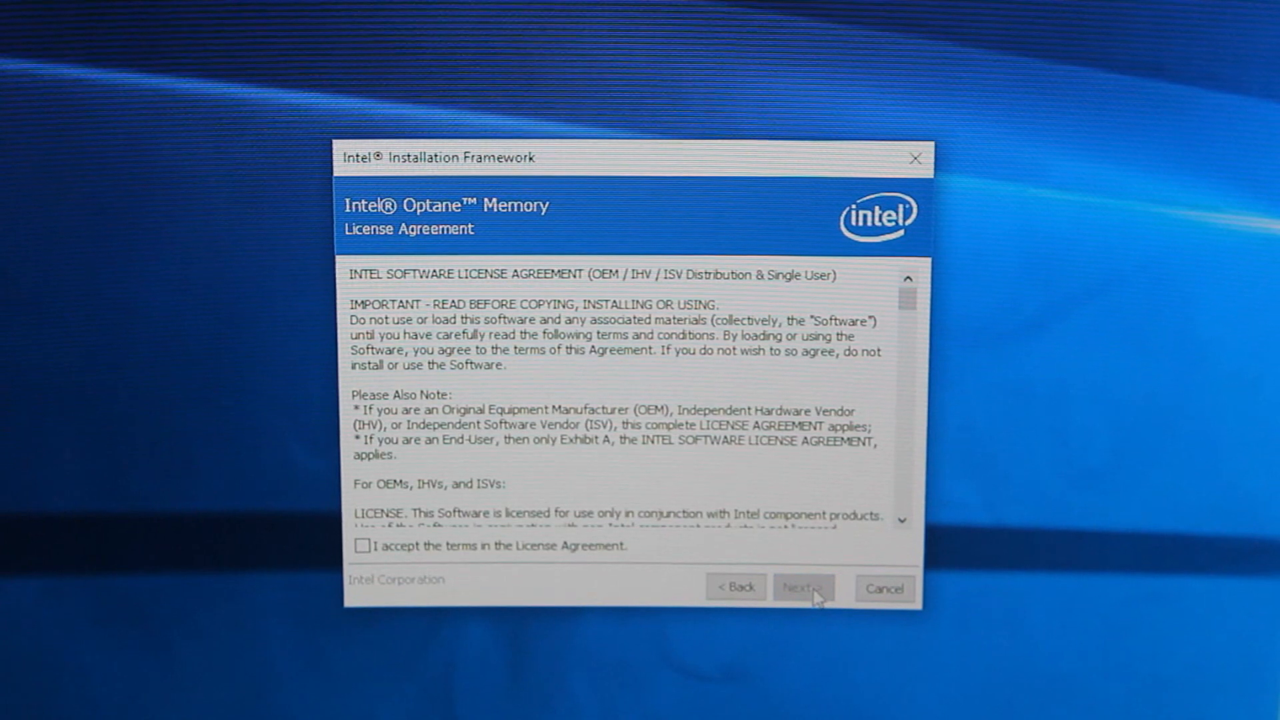
left_click(363, 546)
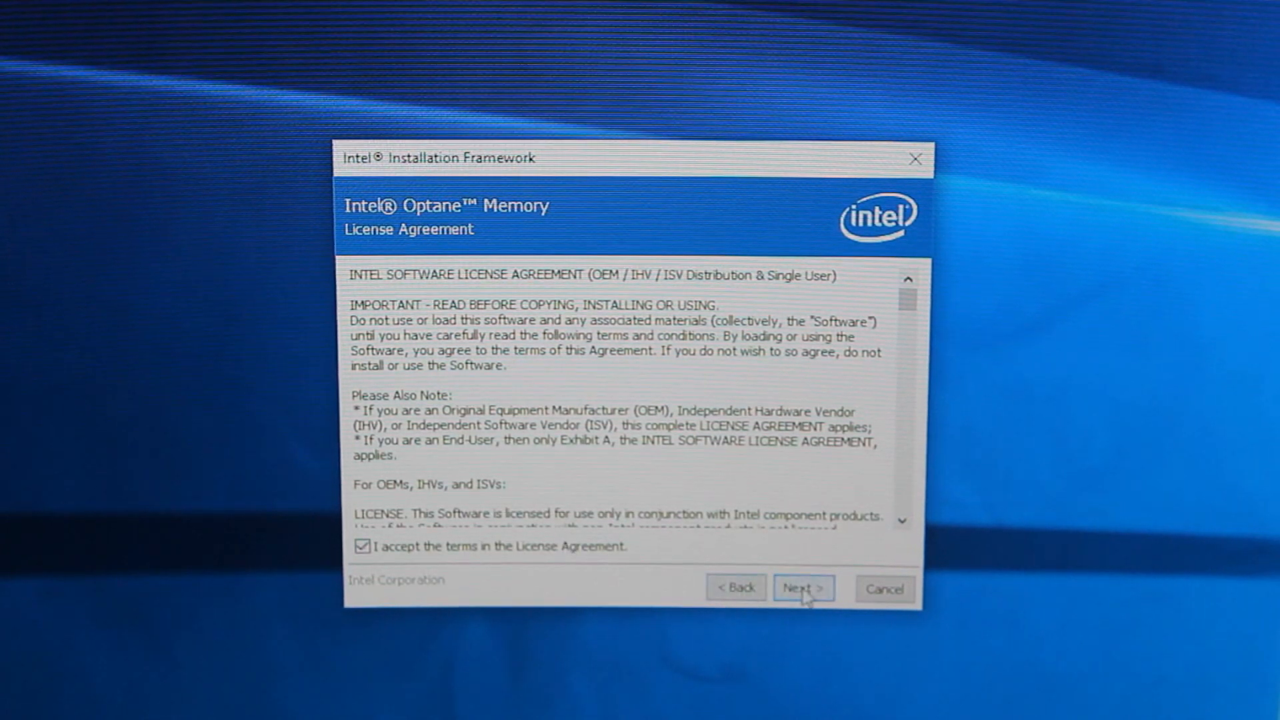
left_click(802, 588)
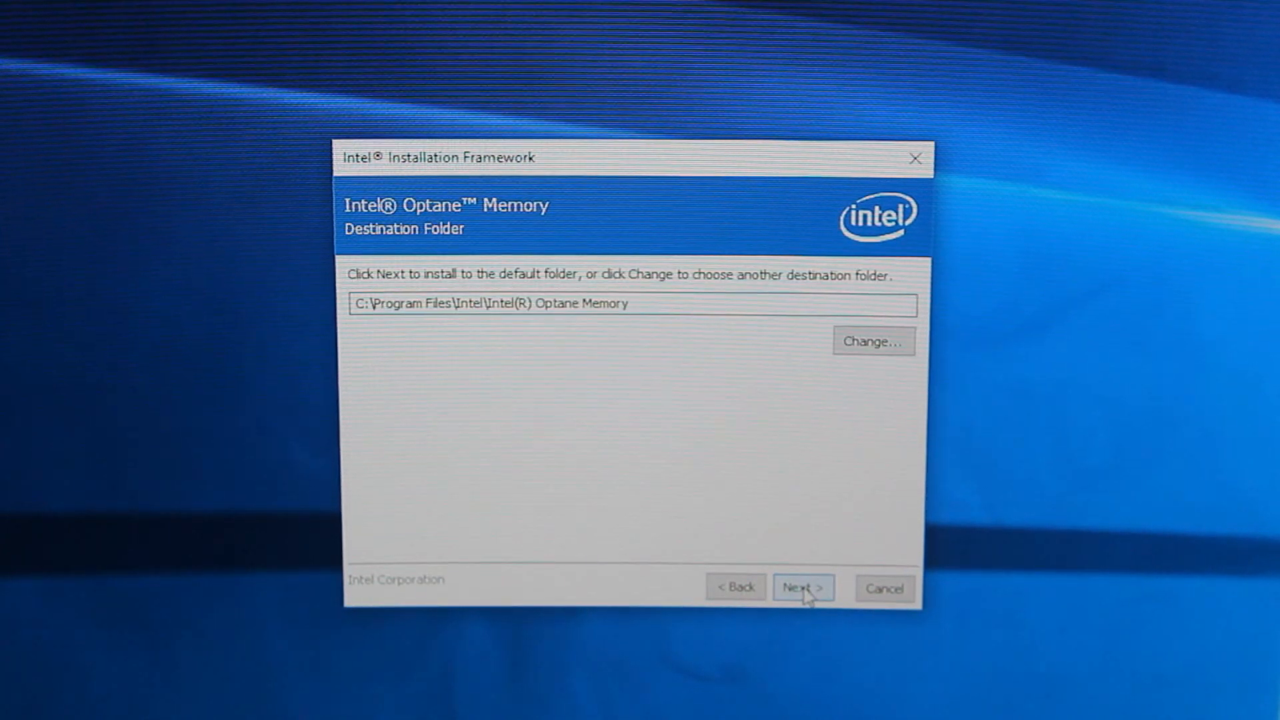
left_click(803, 587)
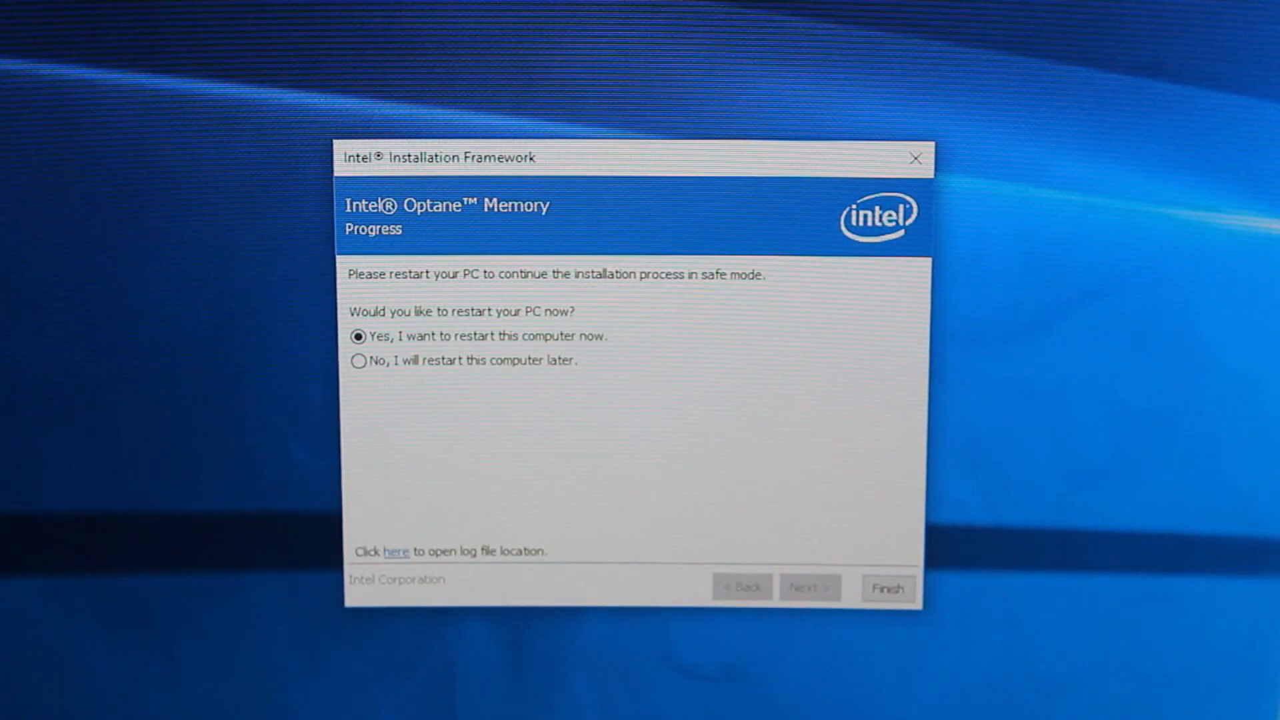
left_click(887, 588)
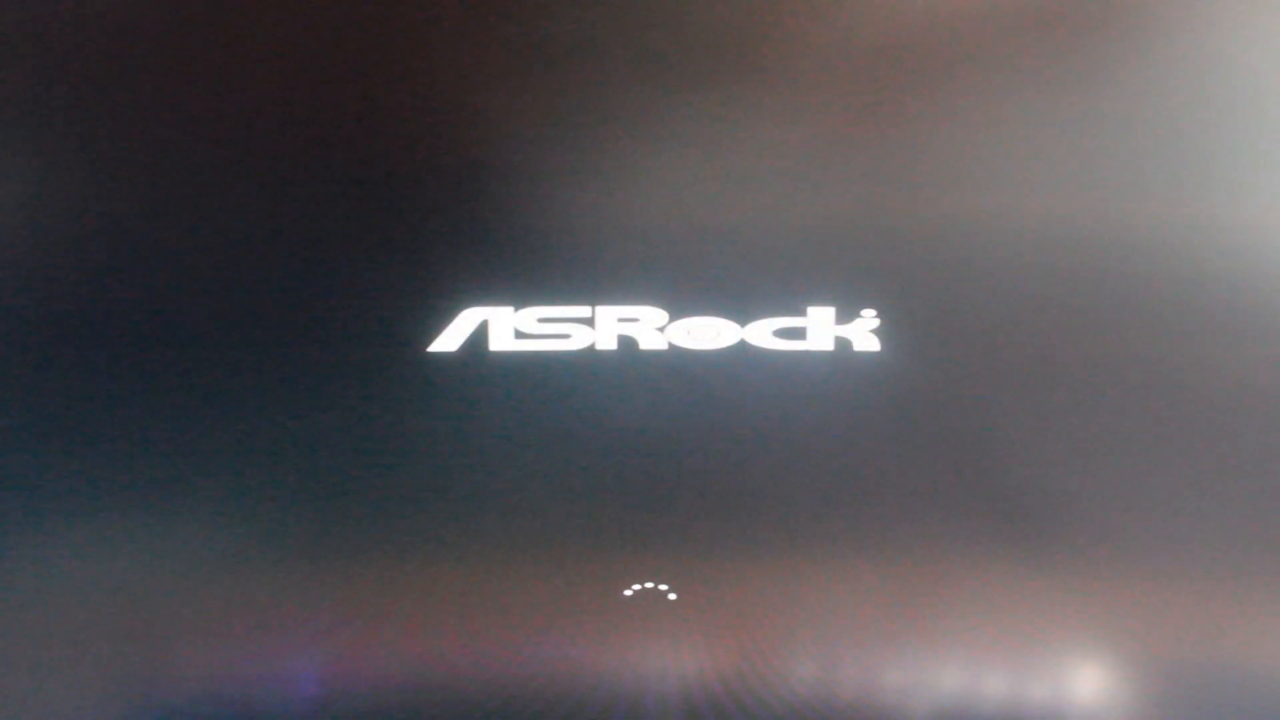